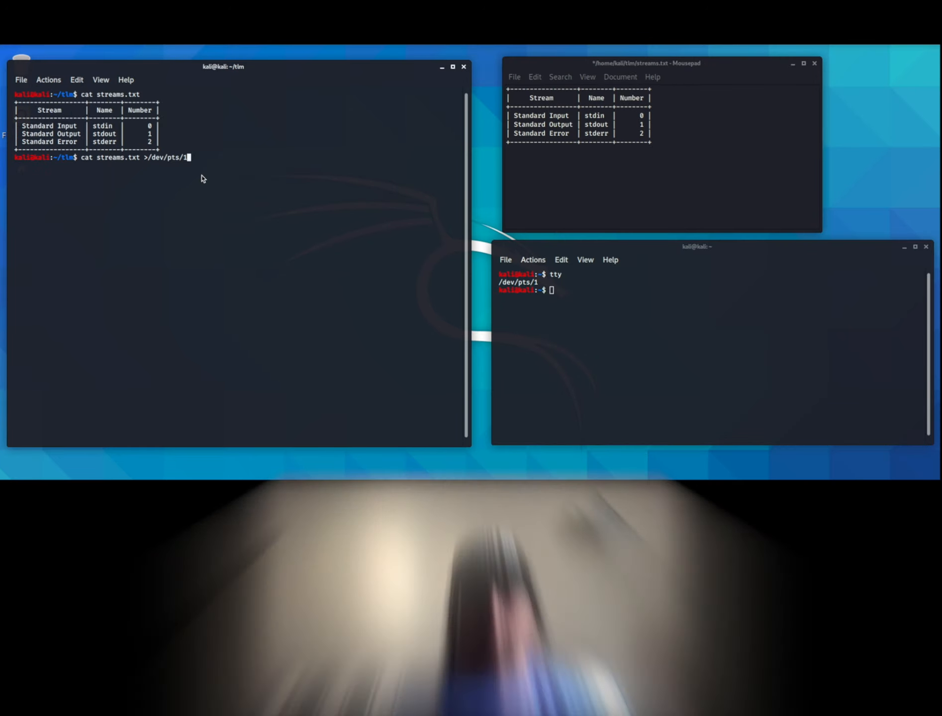
Step: Run cat streams.txt >/dev/pts/1 so the streams table appears in the second terminal
{"action": "key", "text": "Return"}
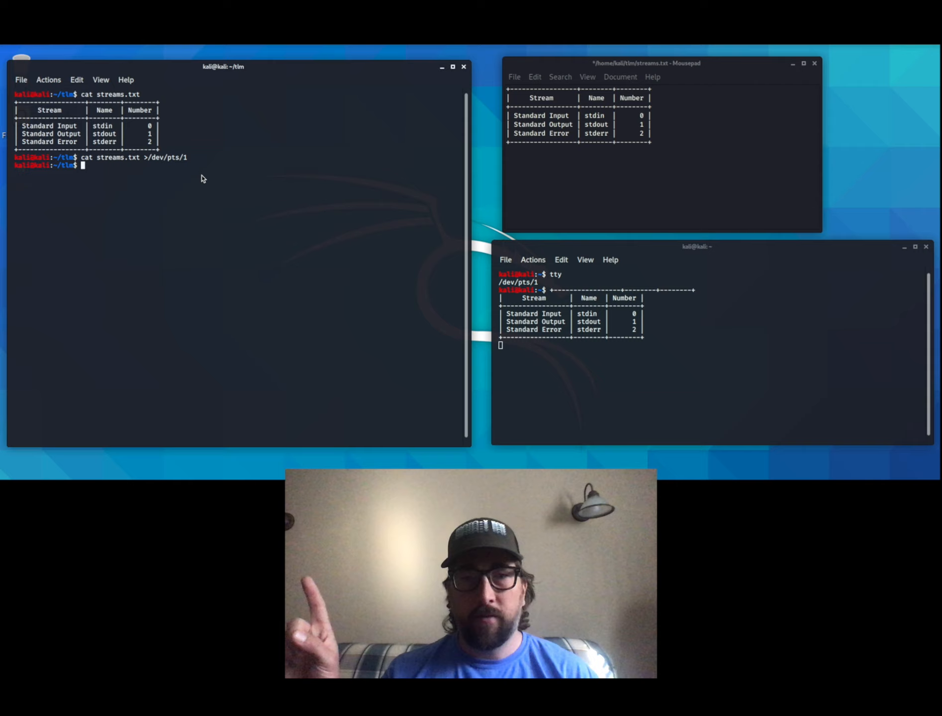
{"action": "type", "text": "cat streams.txt >/dev/pts/1"}
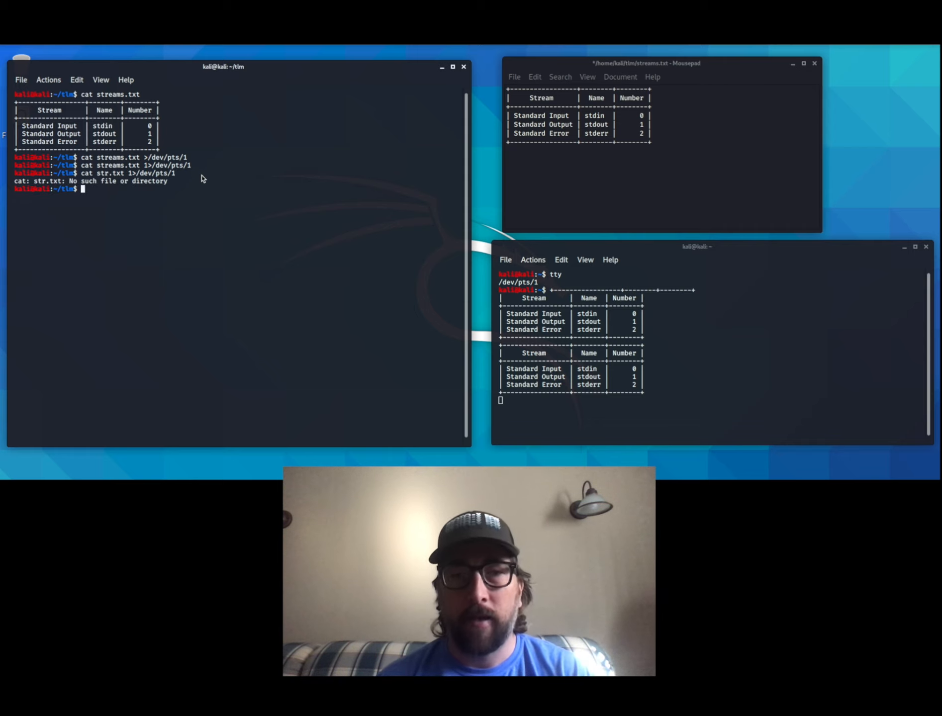
Step: Redirect cat str.txt stdout then stderr to /dev/pts/1, then aim the error at /dev/null
{"action": "type", "text": "cat str.txt 1>/dev/pts/1"}
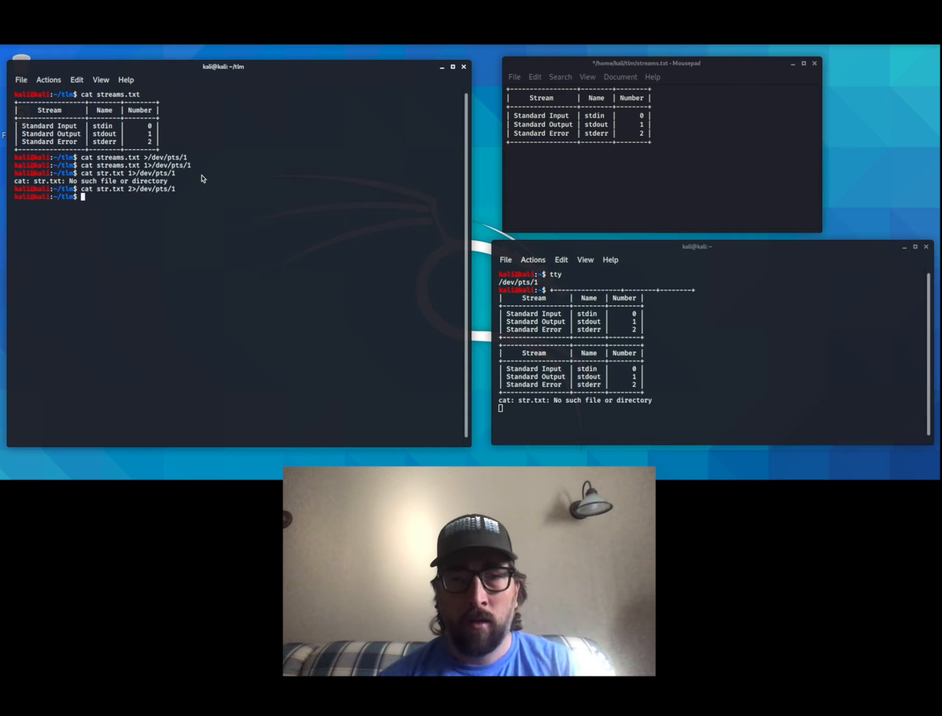
{"action": "type", "text": "cat str.txt 2>/dev/pts"}
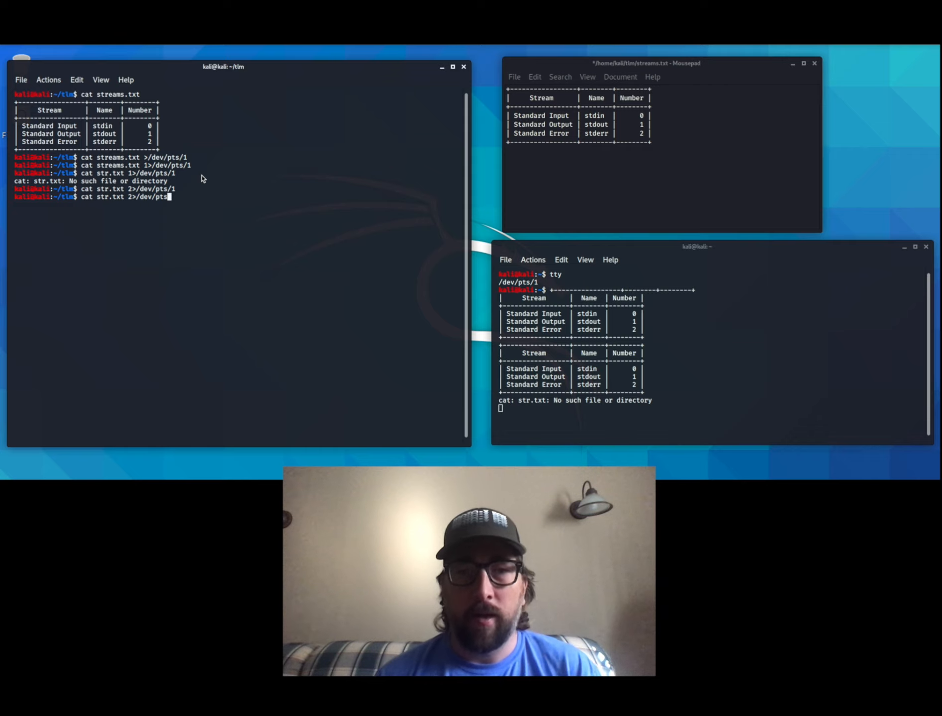
{"action": "type", "text": "null"}
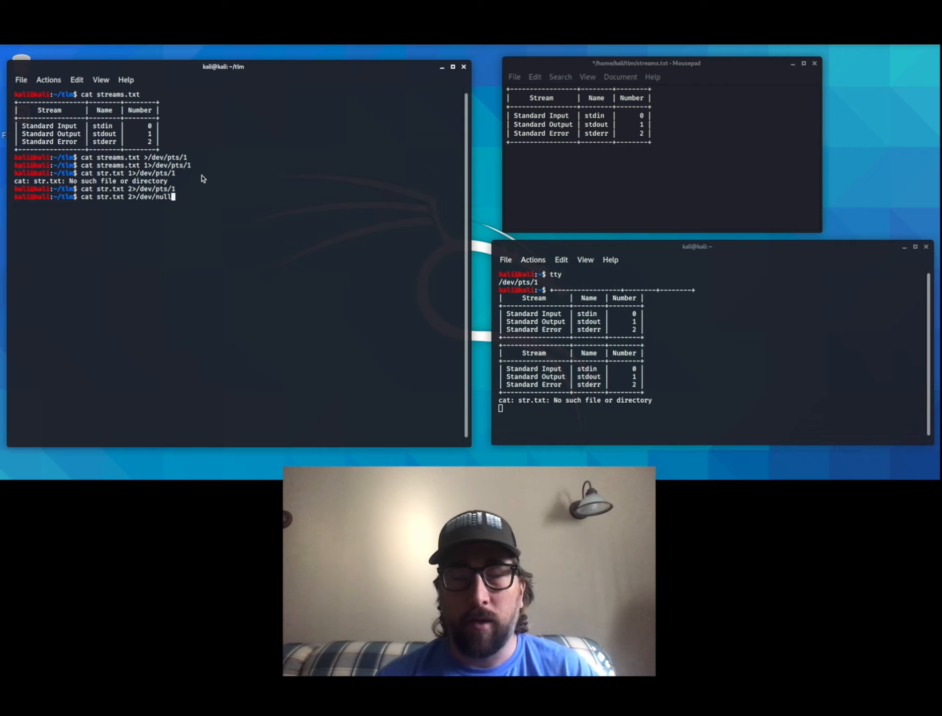